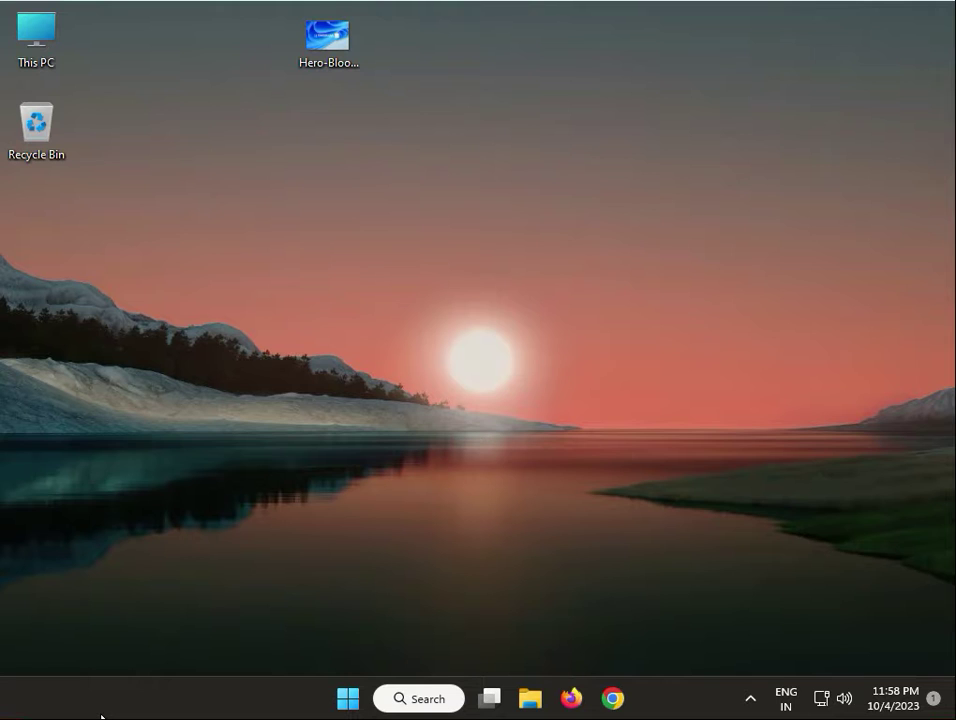
{"action": "mouse_move", "coordinate": [28, 480]}
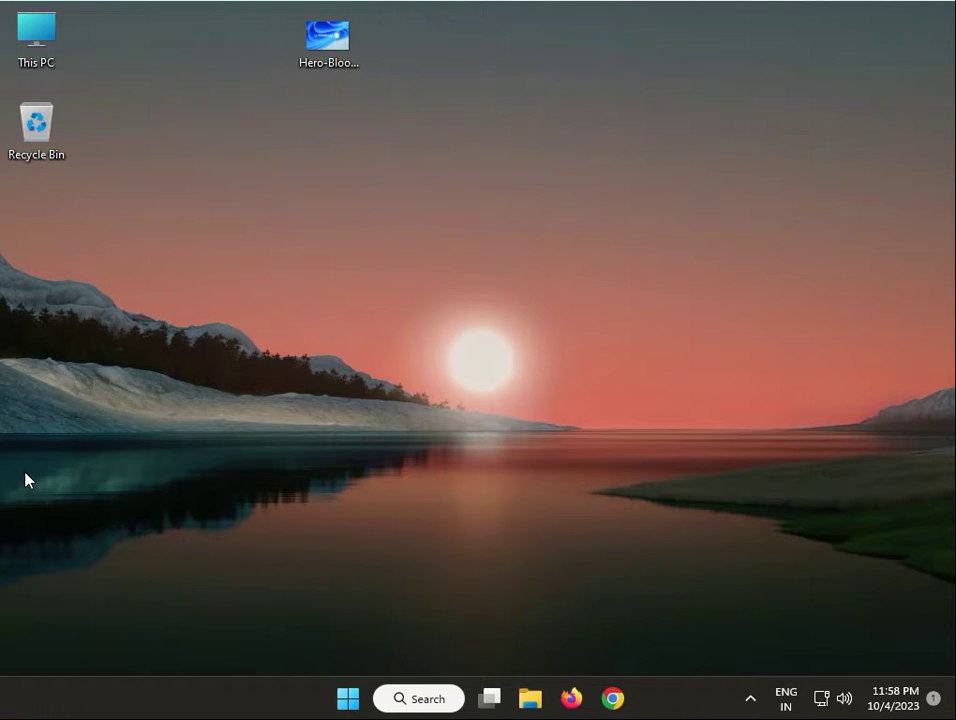
{"action": "mouse_move", "coordinate": [8, 538]}
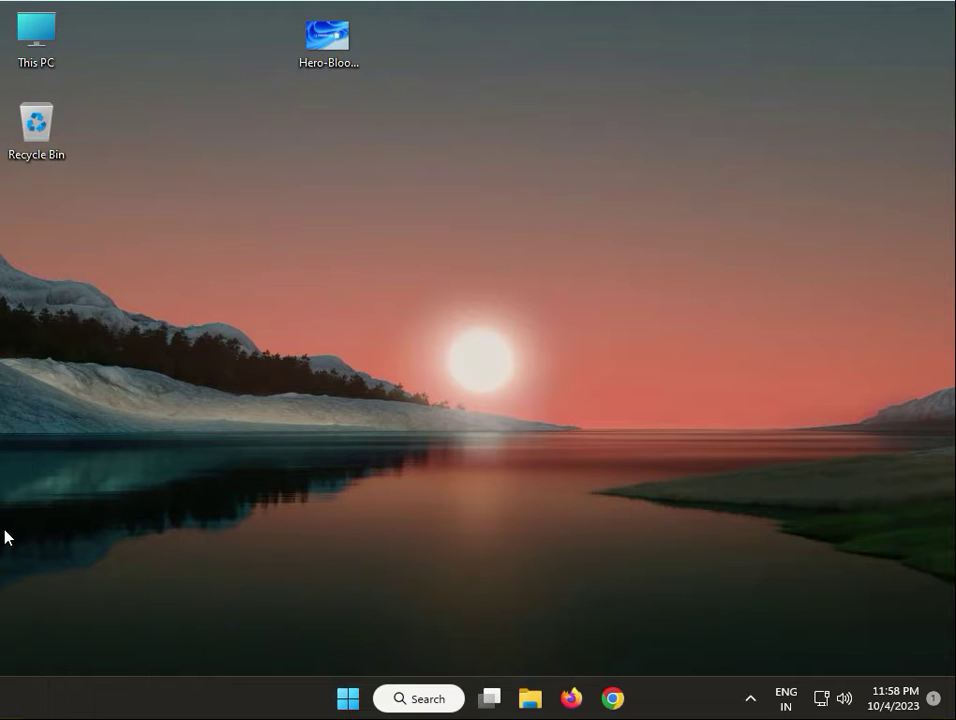
Search for 'camera pr' from Start and go to the Camera privacy settings result
{"action": "left_click", "coordinate": [348, 698]}
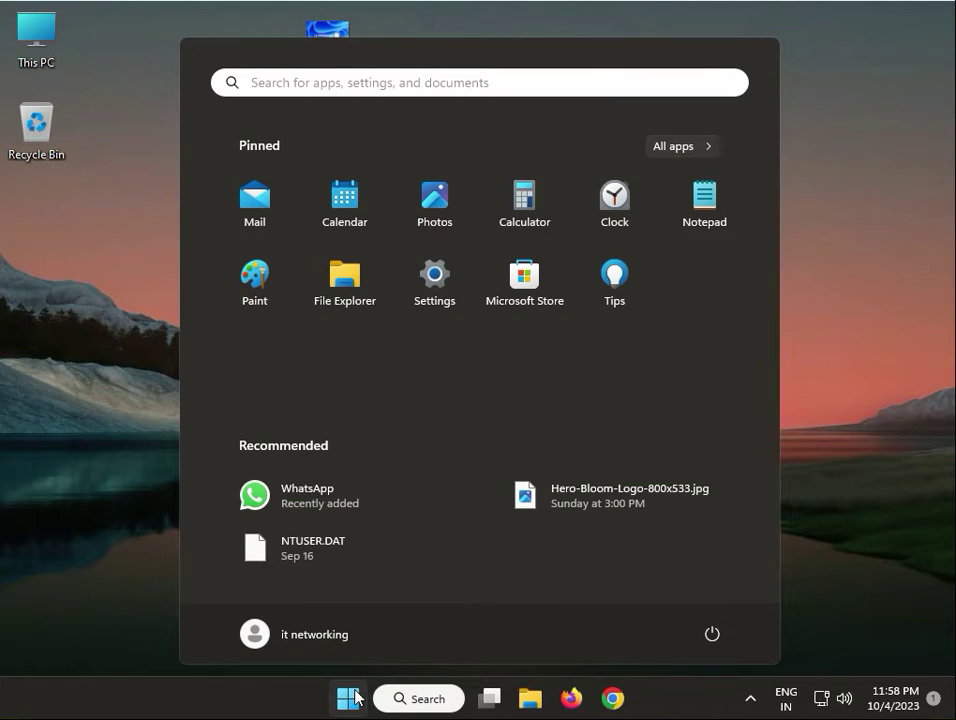
{"action": "mouse_move", "coordinate": [412, 222]}
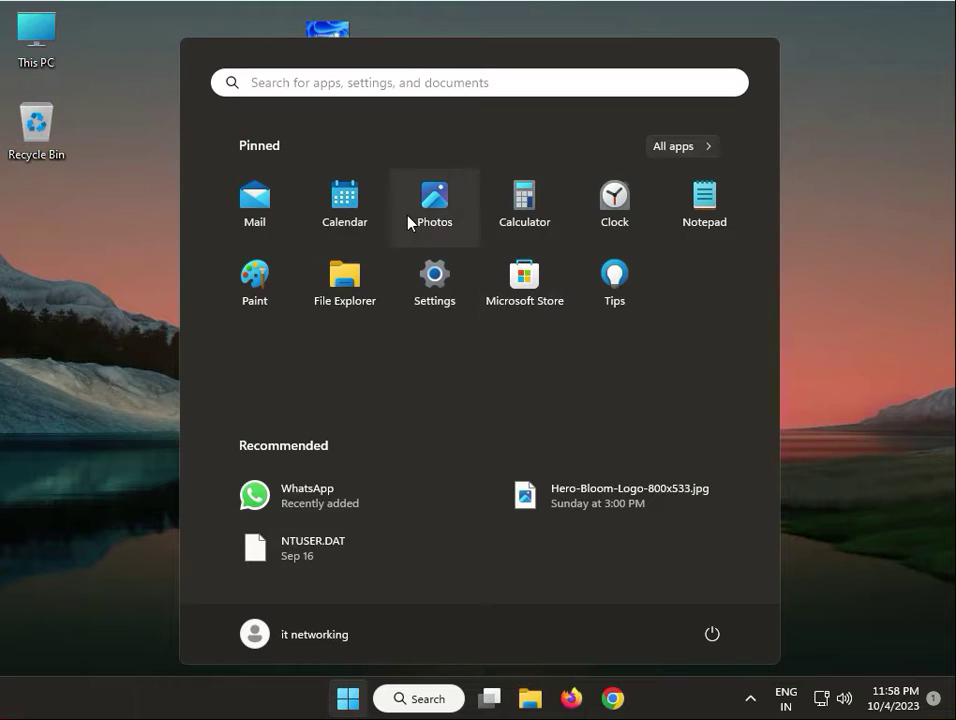
{"action": "mouse_move", "coordinate": [434, 288]}
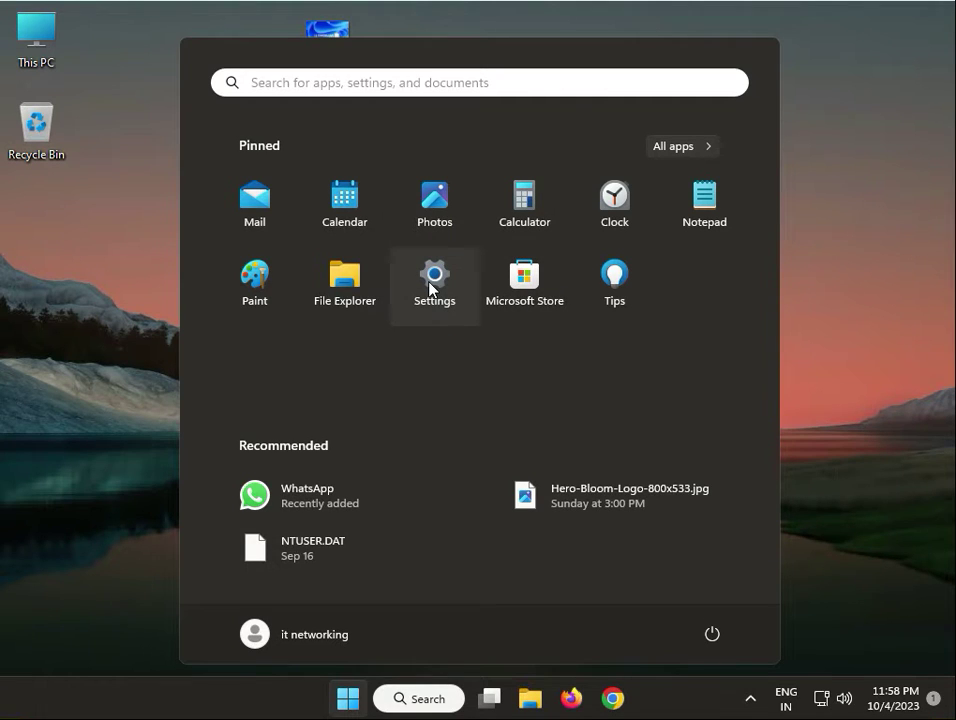
{"action": "mouse_move", "coordinate": [312, 48]}
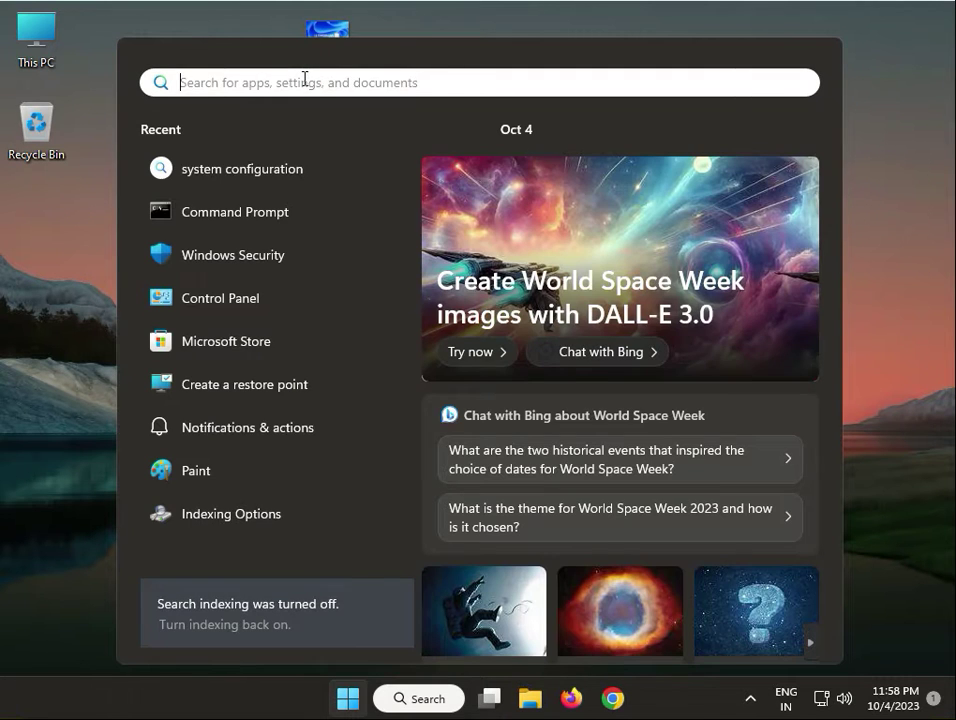
{"action": "type", "text": "camer"}
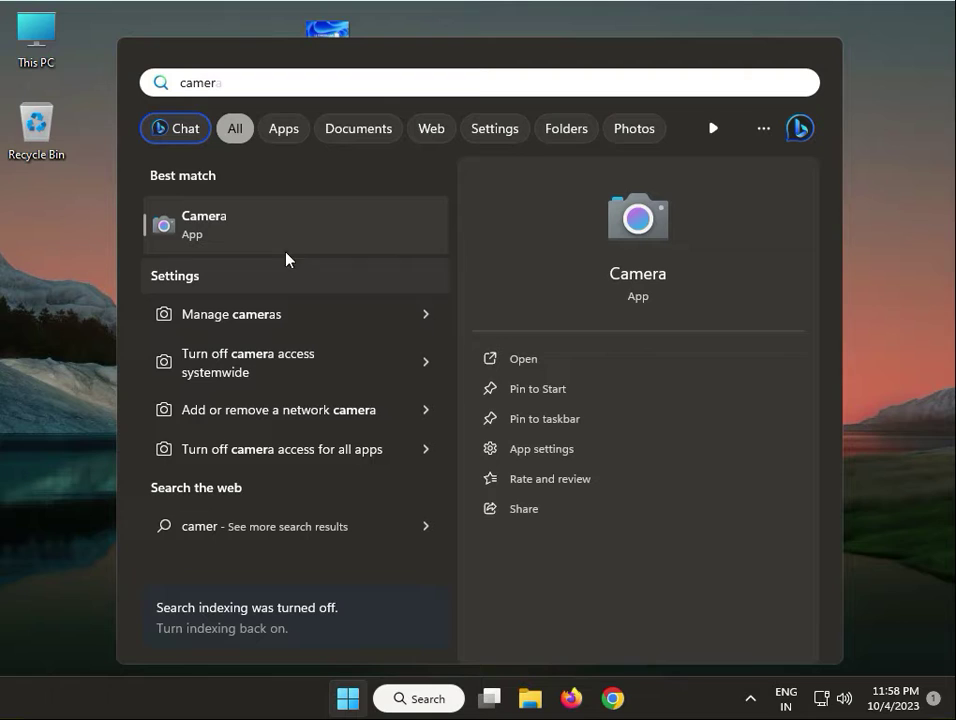
{"action": "key", "text": "Backspace"}
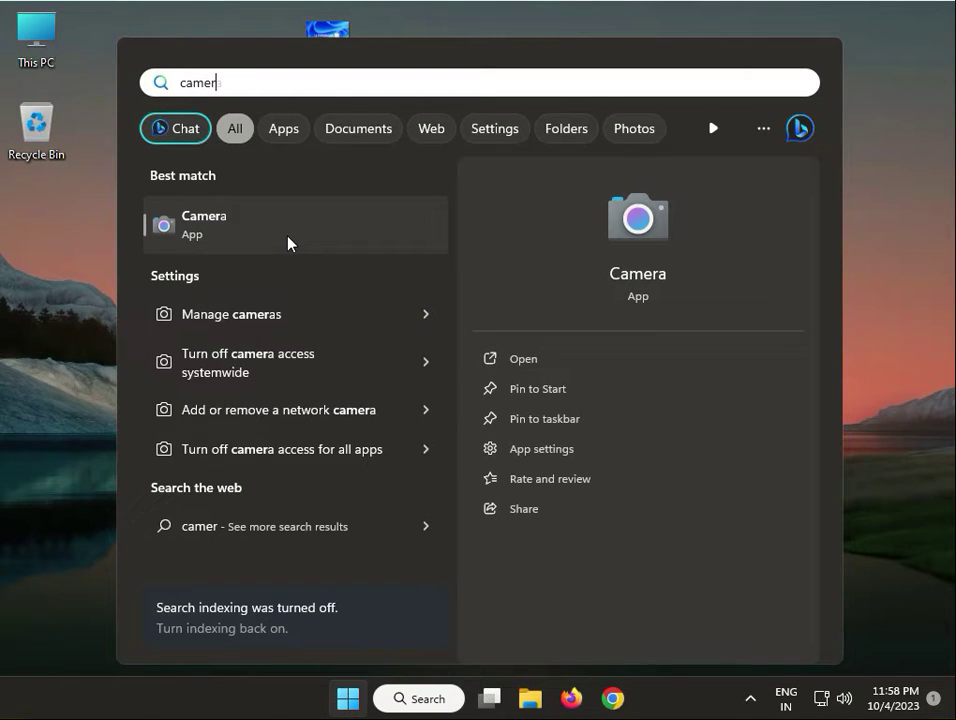
{"action": "type", "text": "a pr"}
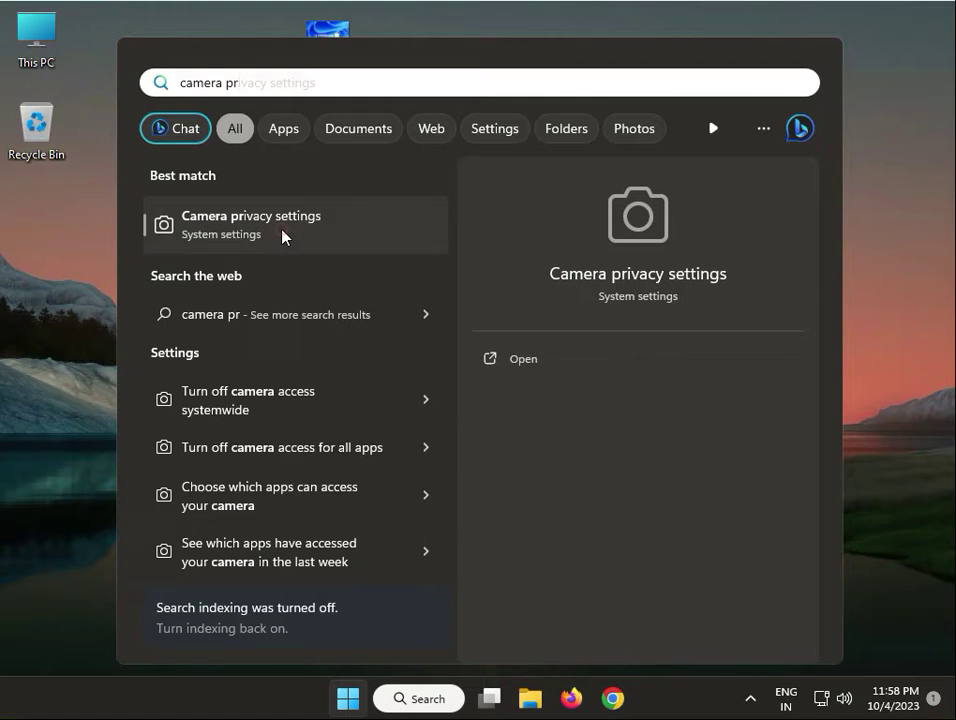
{"action": "left_click", "coordinate": [250, 224]}
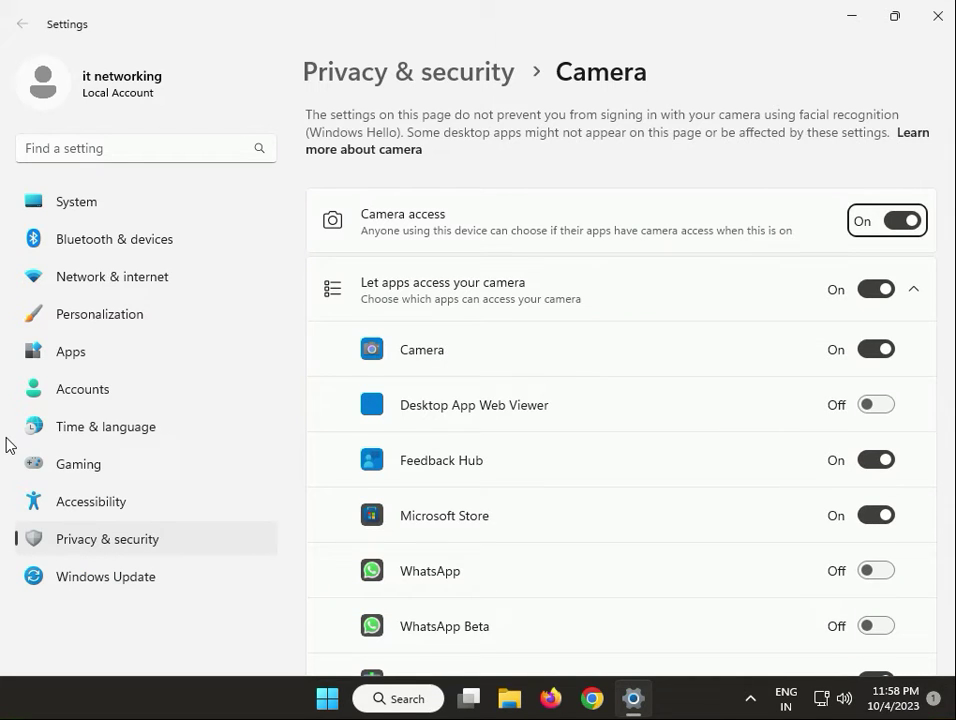
Turn Camera access Off and back On, review the app list, then close Settings
{"action": "left_click", "coordinate": [886, 220]}
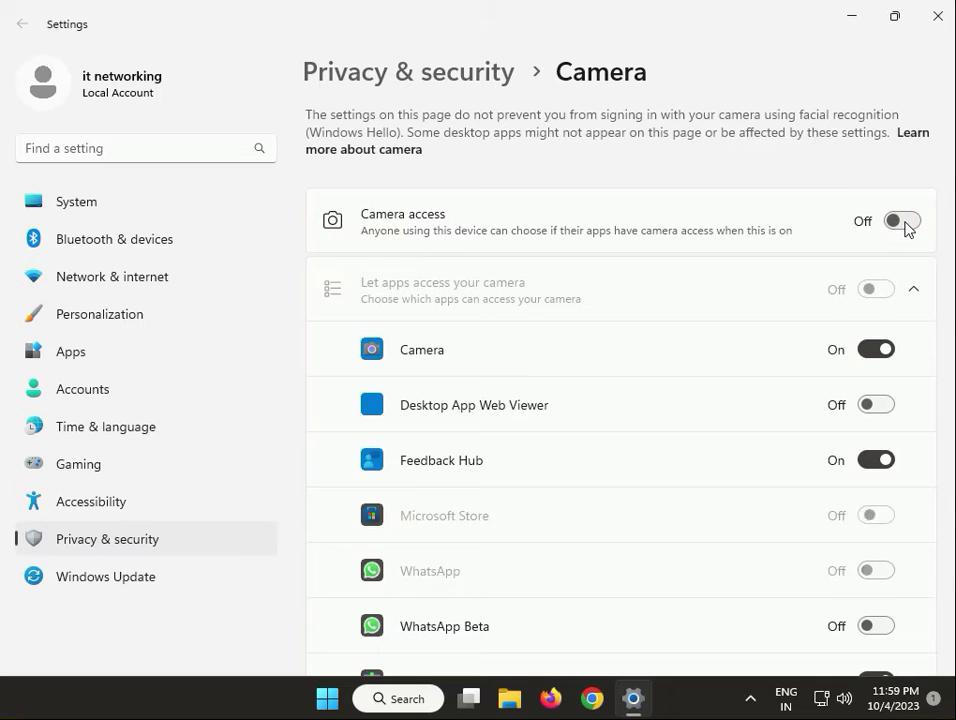
{"action": "left_click", "coordinate": [900, 220]}
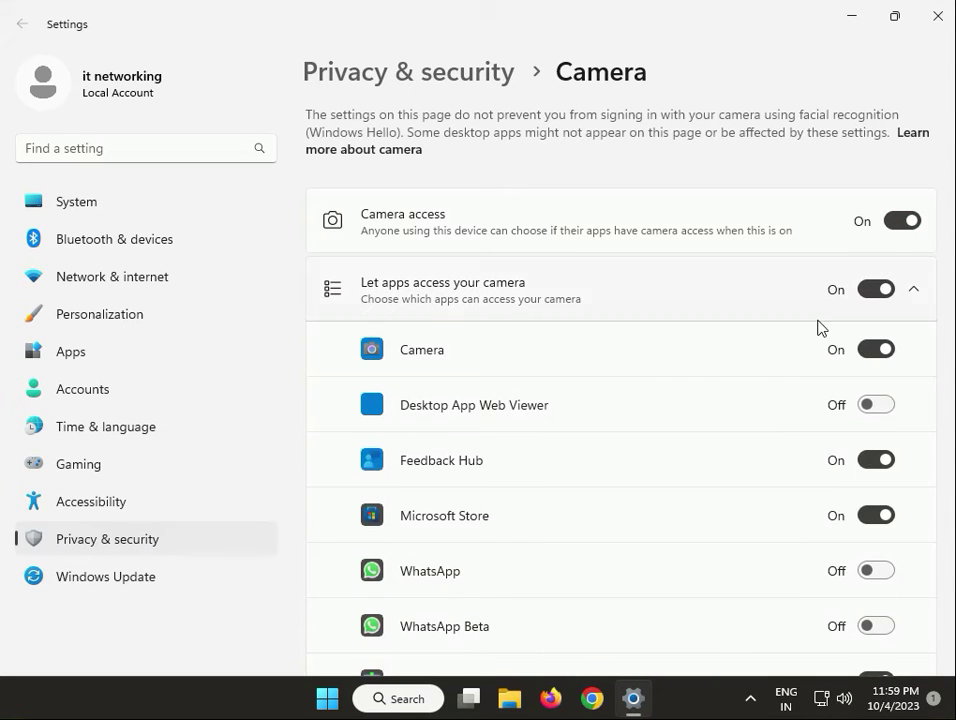
{"action": "scroll", "scroll_direction": "down", "scroll_amount": 3}
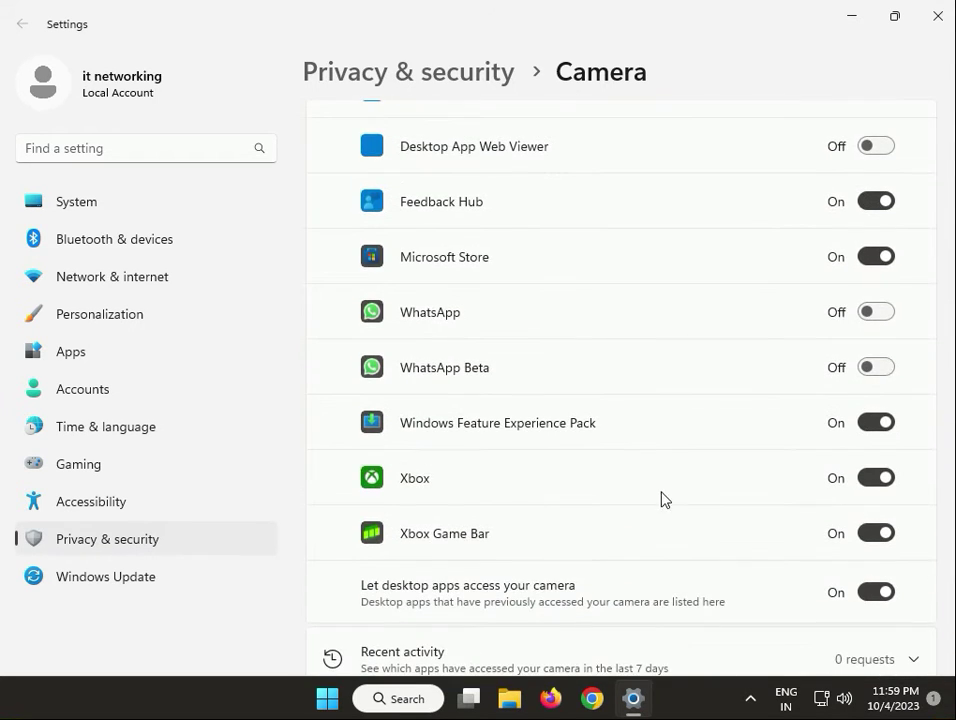
{"action": "scroll", "scroll_direction": "down", "scroll_amount": 3}
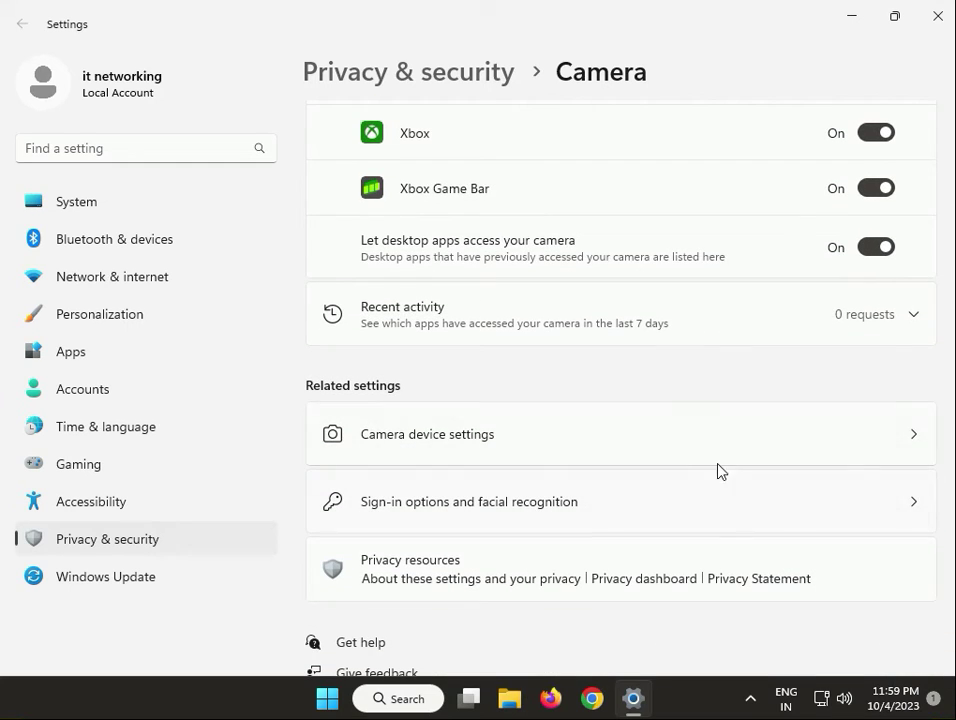
{"action": "left_click", "coordinate": [428, 434]}
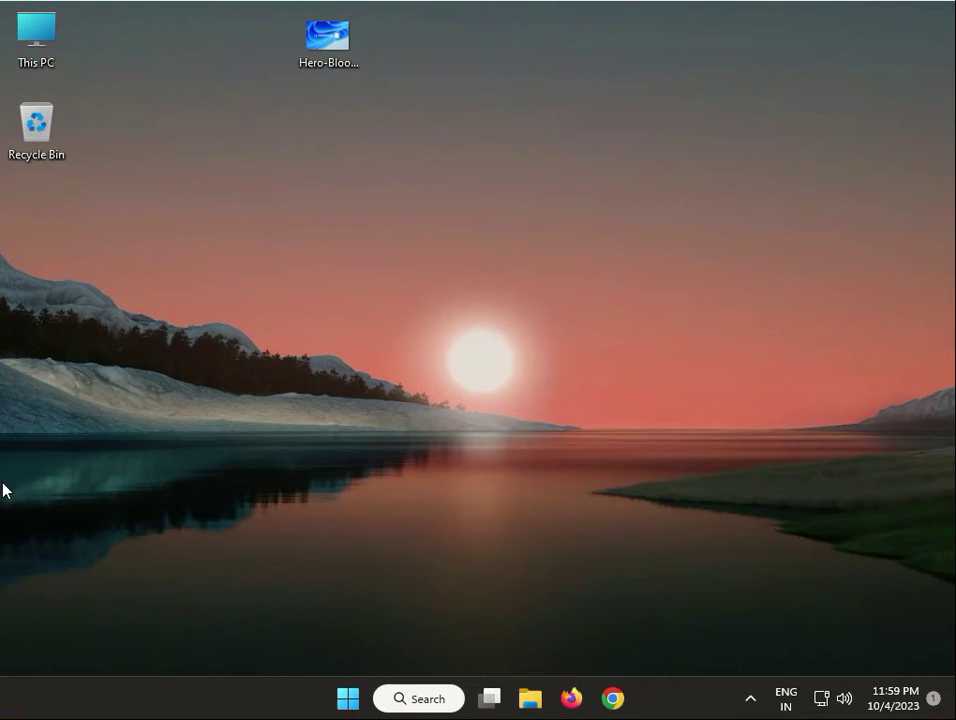
{"action": "mouse_move", "coordinate": [338, 696]}
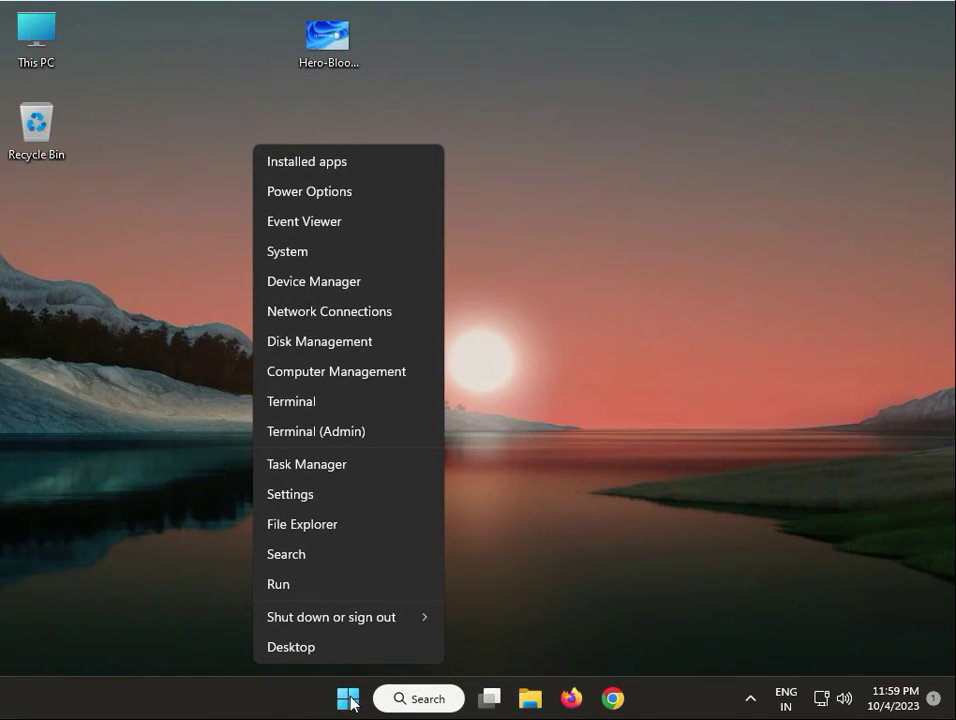
{"action": "mouse_move", "coordinate": [344, 370]}
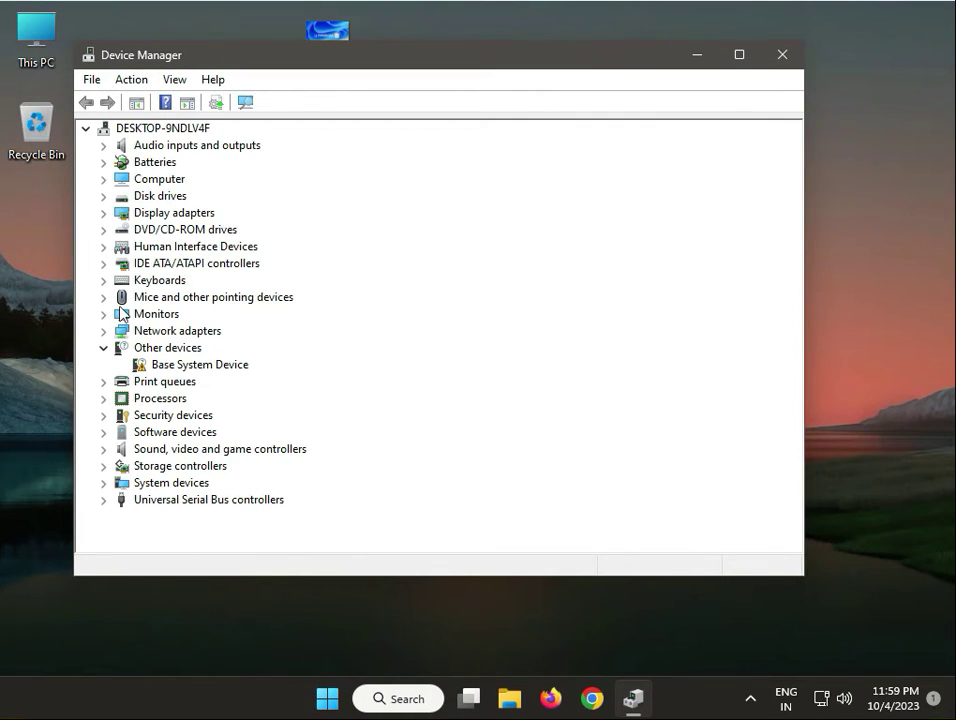
Update a device's driver, letting Windows search automatically for drivers
{"action": "left_click", "coordinate": [104, 296]}
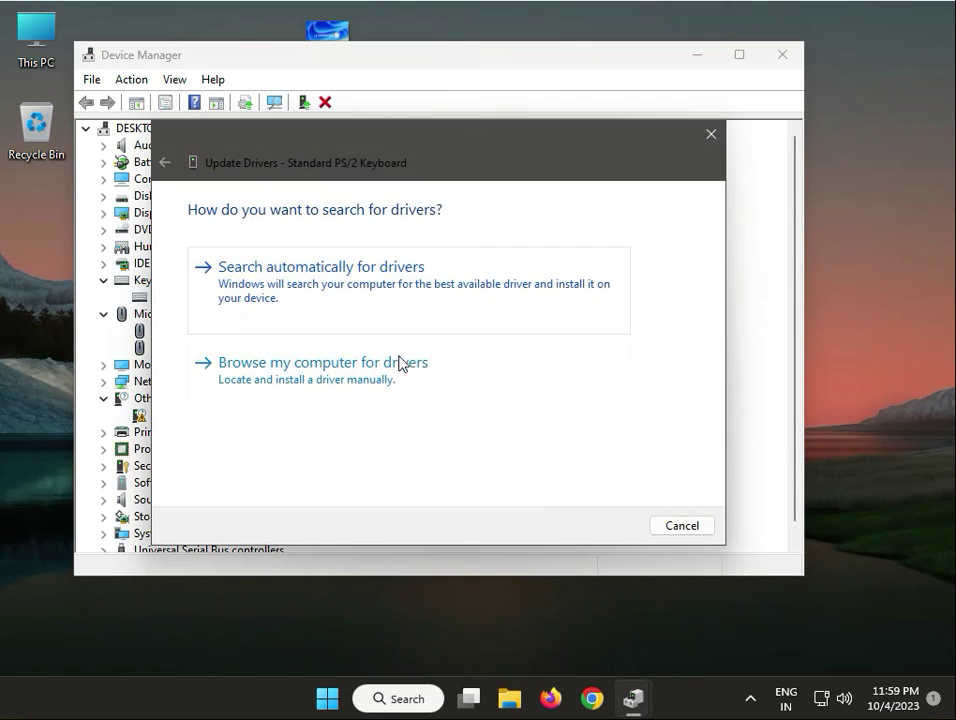
{"action": "left_click", "coordinate": [320, 266]}
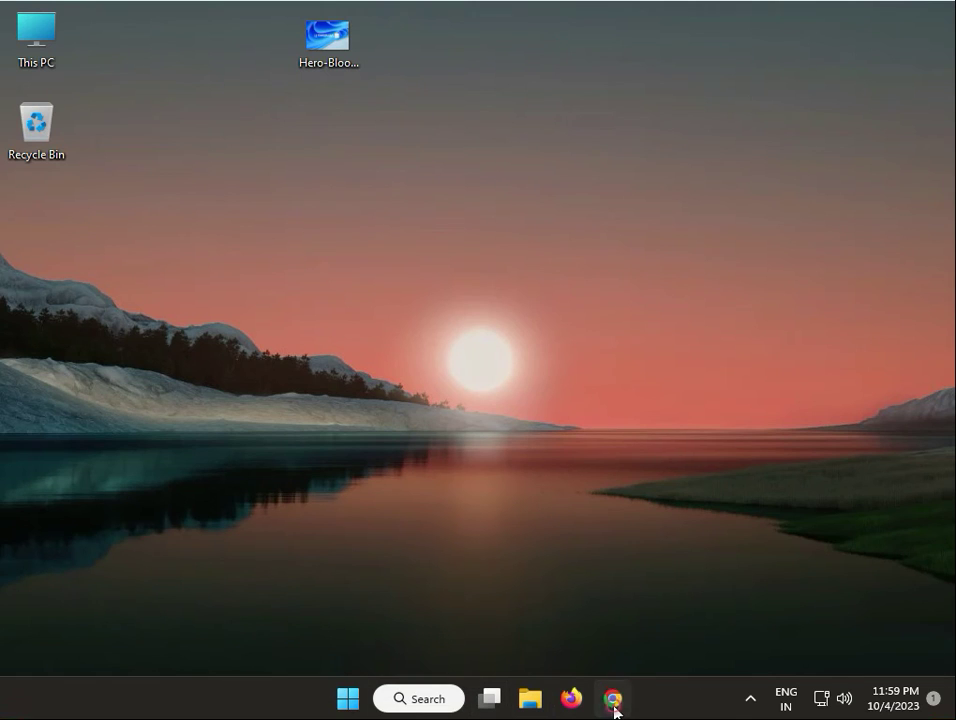
{"action": "left_click", "coordinate": [616, 698]}
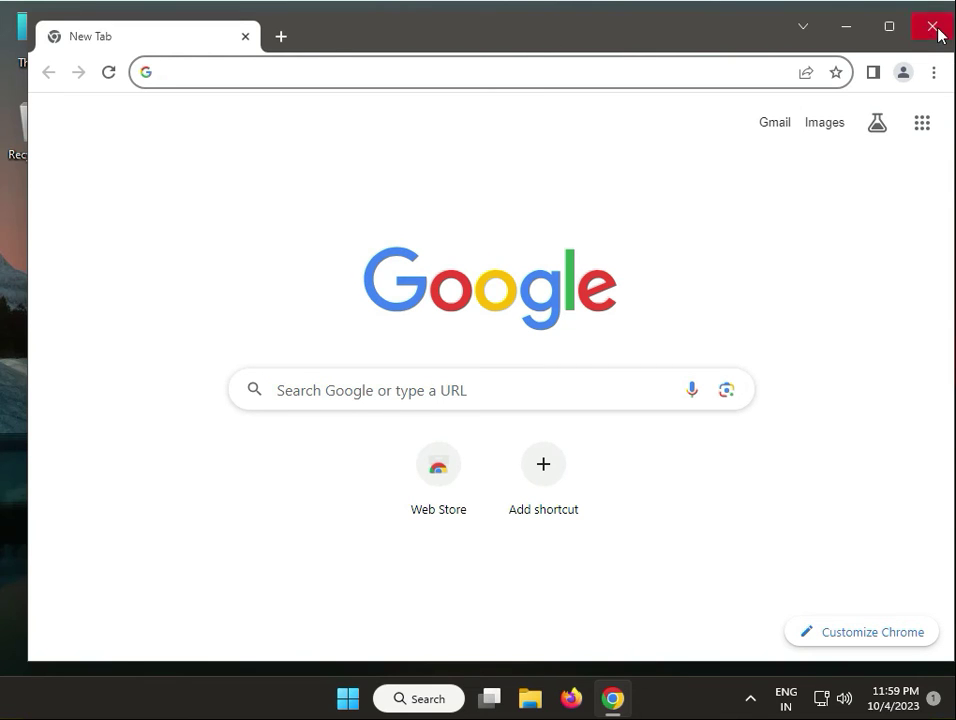
{"action": "left_click", "coordinate": [932, 28]}
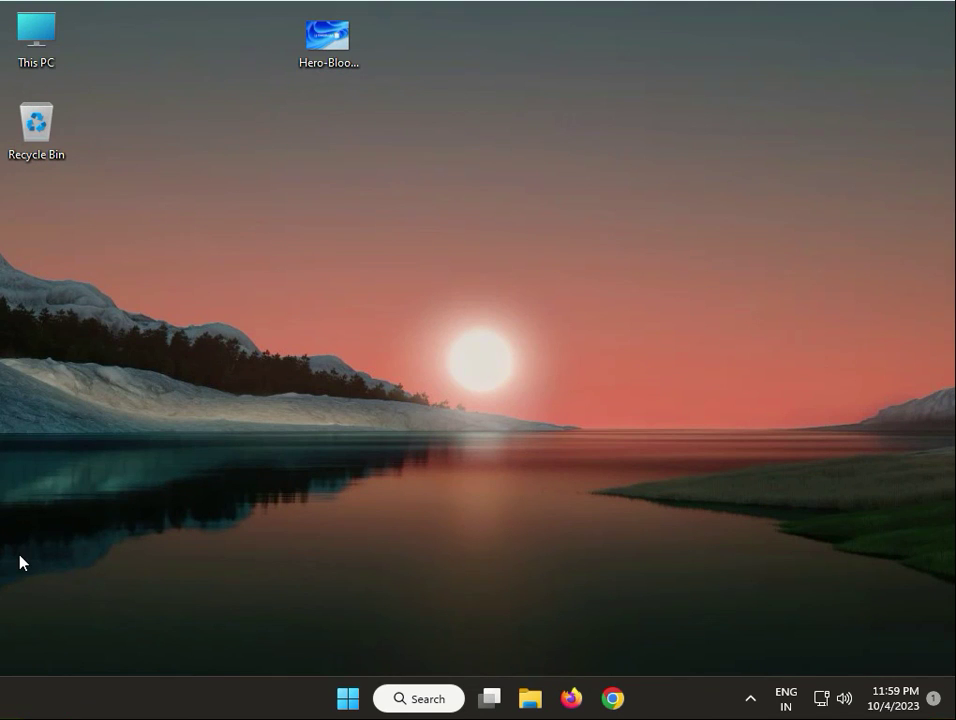